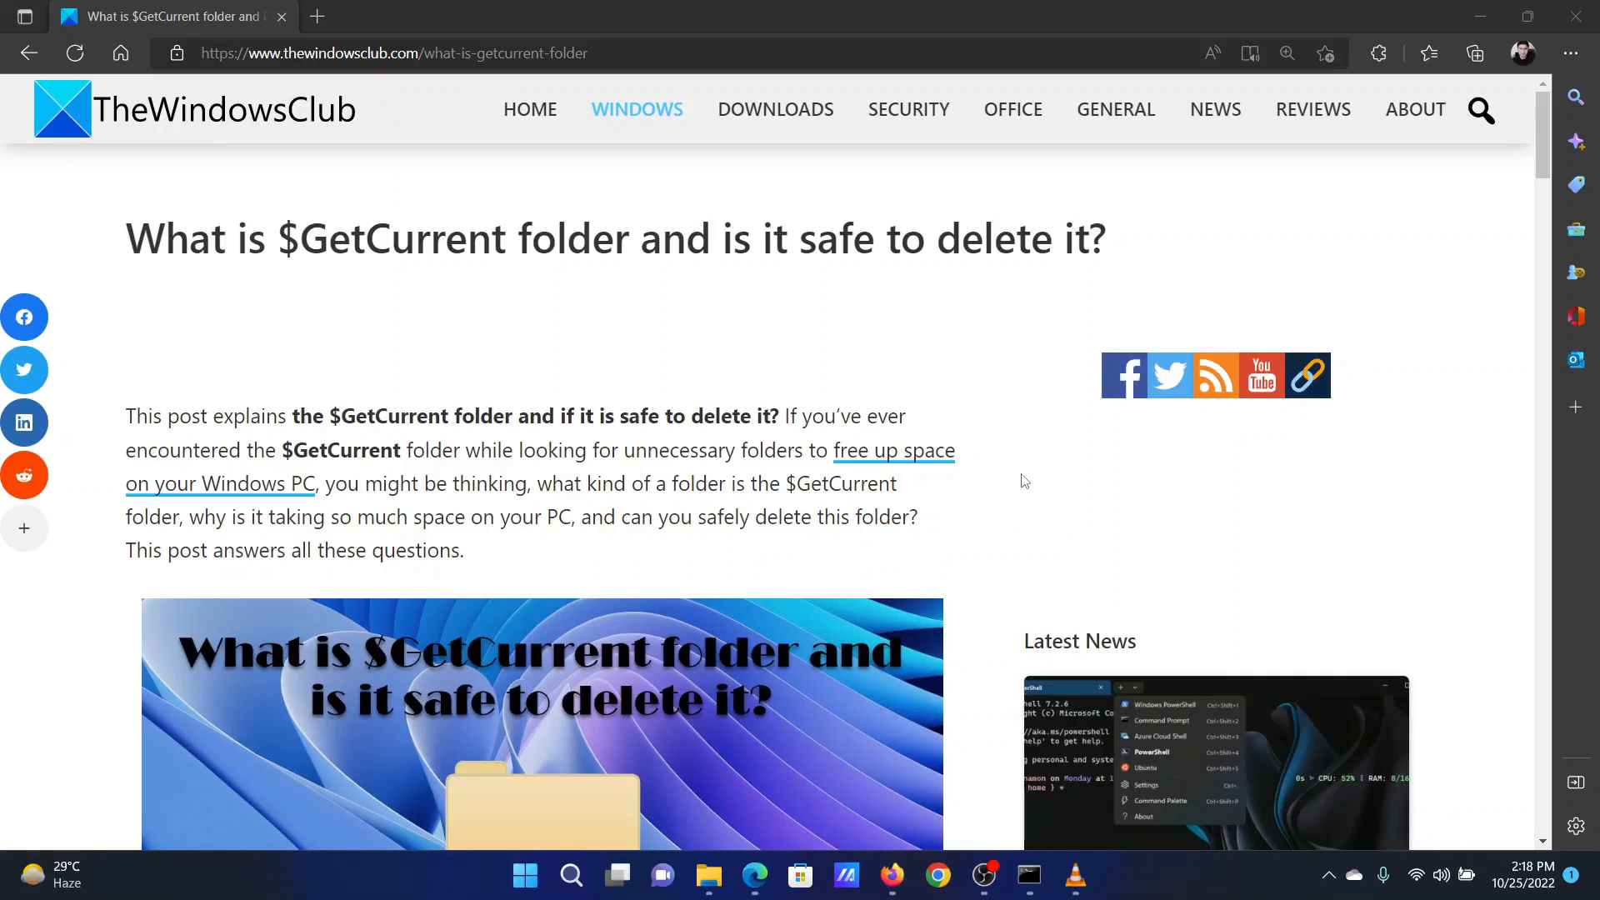
pyautogui.moveTo(185, 328)
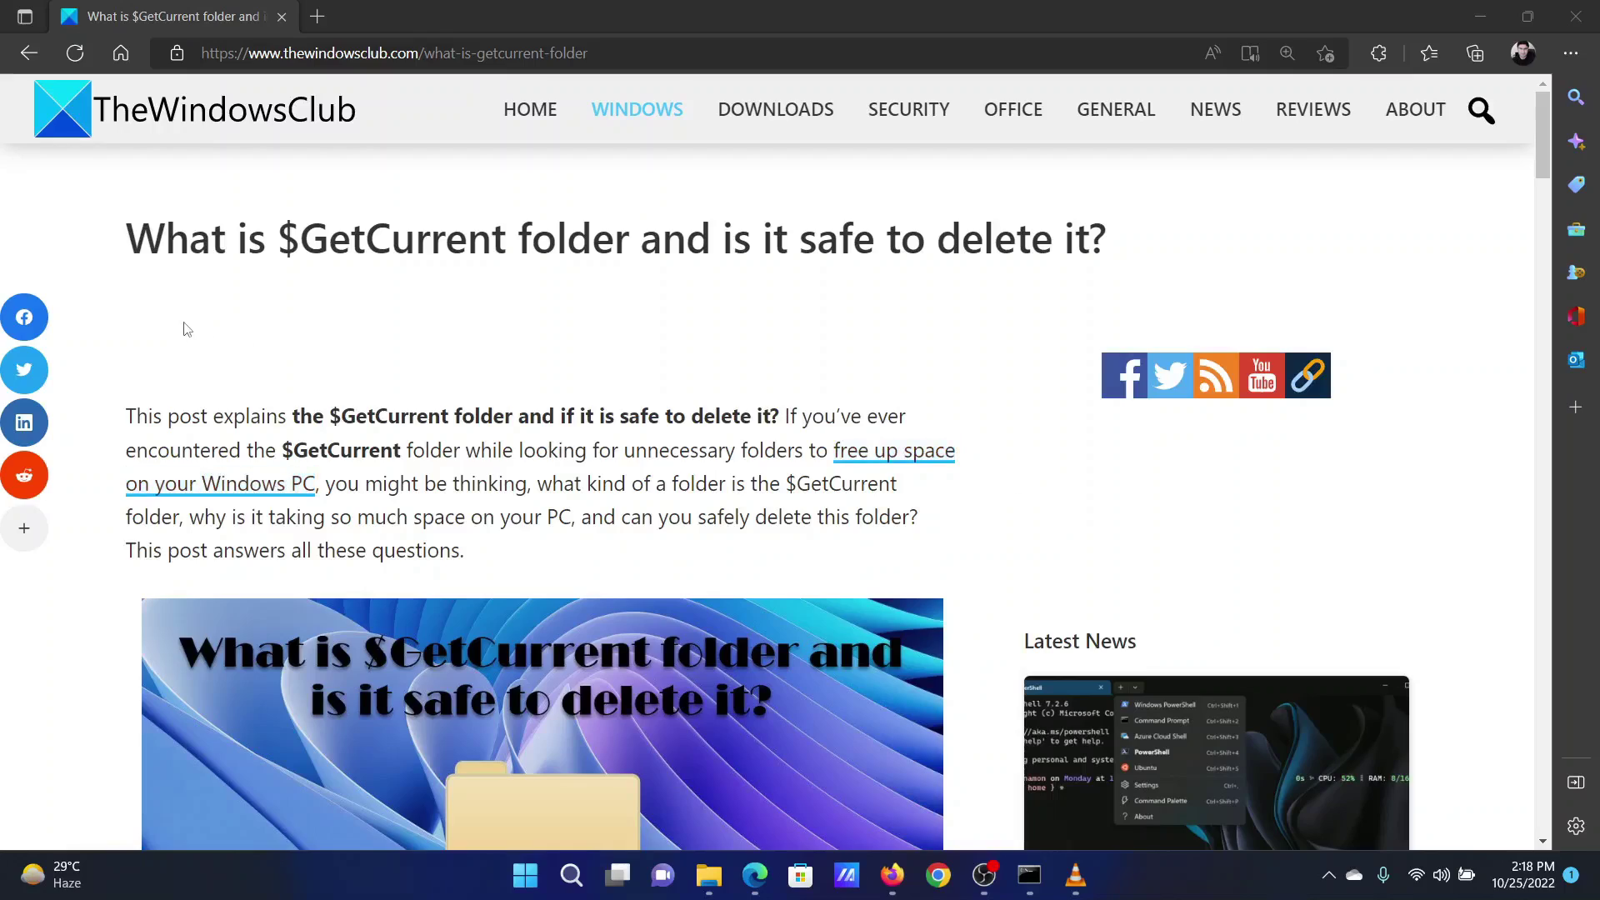
# - Highlight the $GetCurrent title, then read down to section B showing the RD /S /Q command
pyautogui.moveTo(275, 238); pyautogui.dragTo(590, 239)
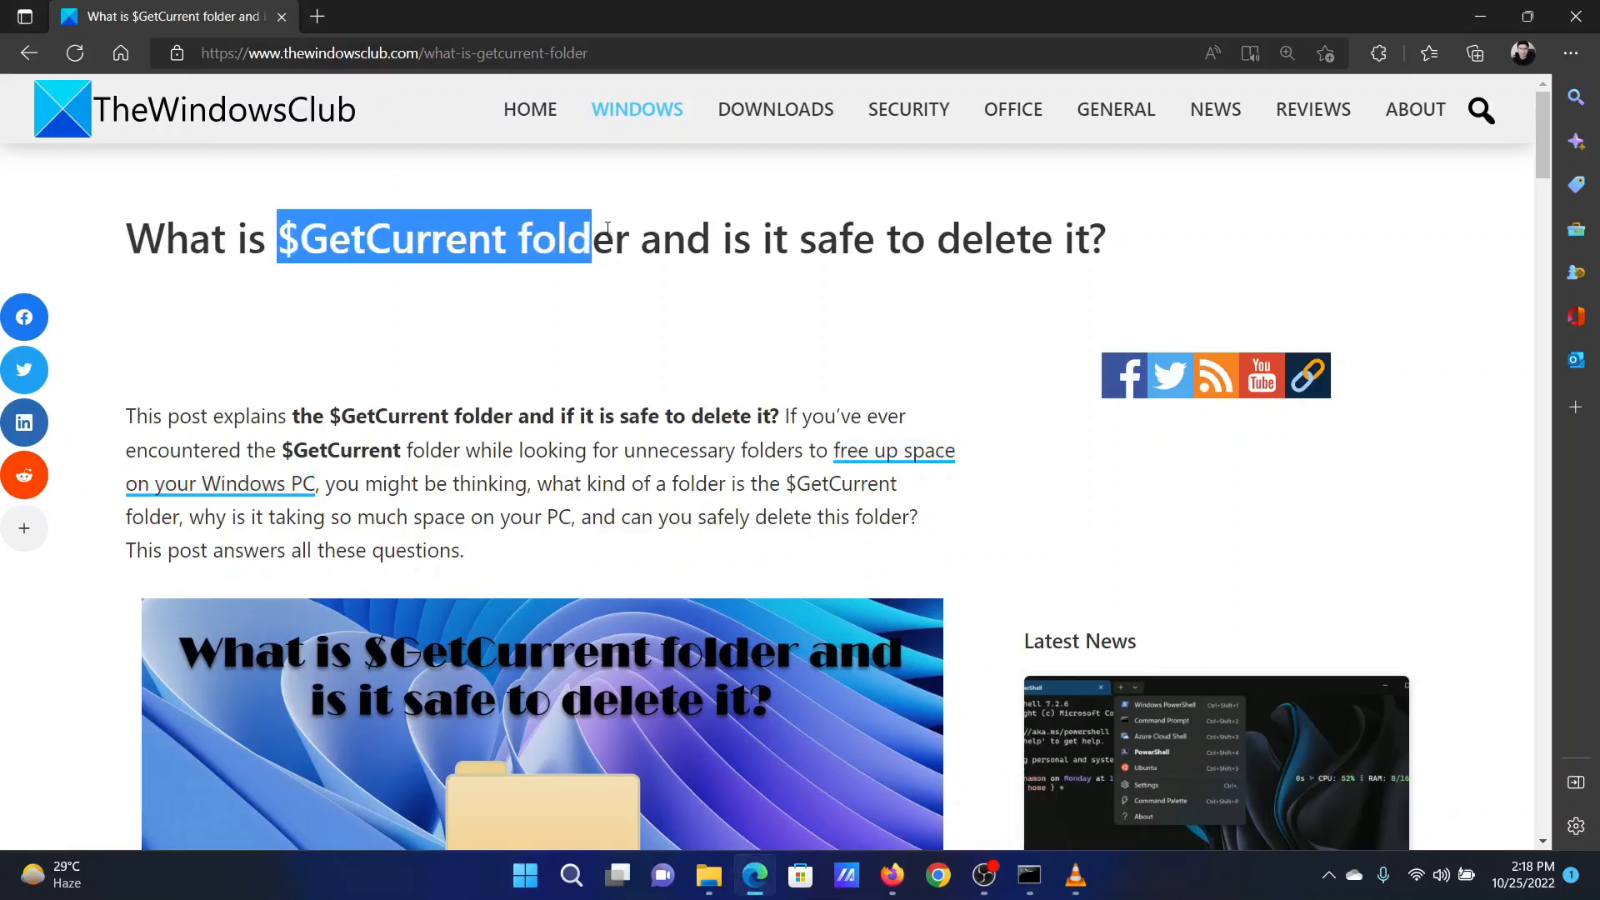
pyautogui.click(558, 325)
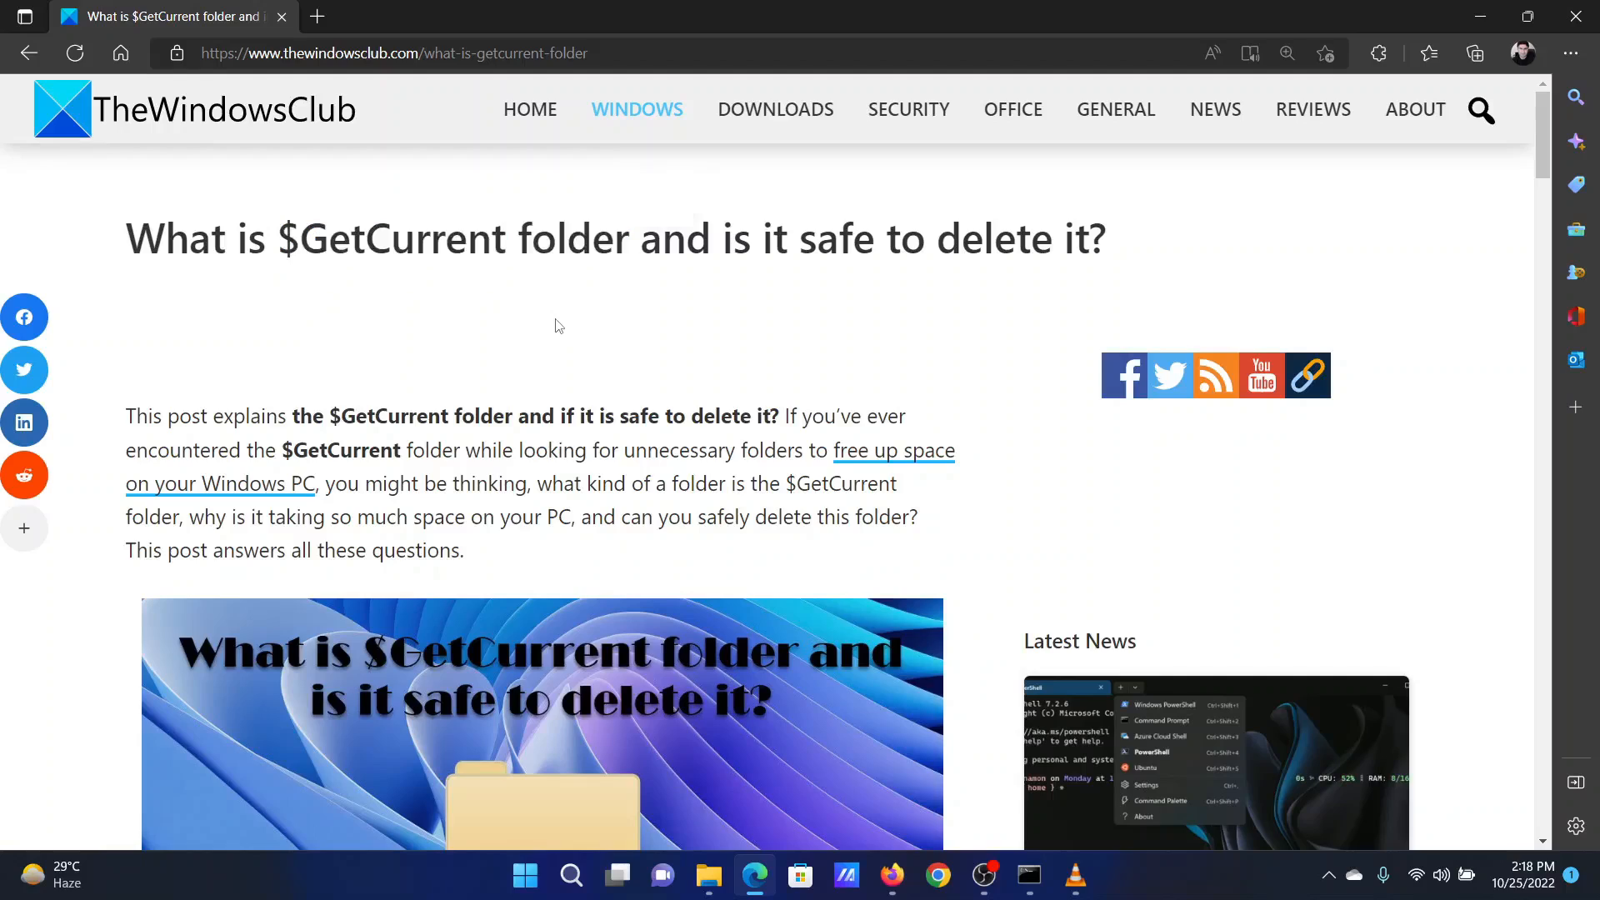
pyautogui.scroll(-3)
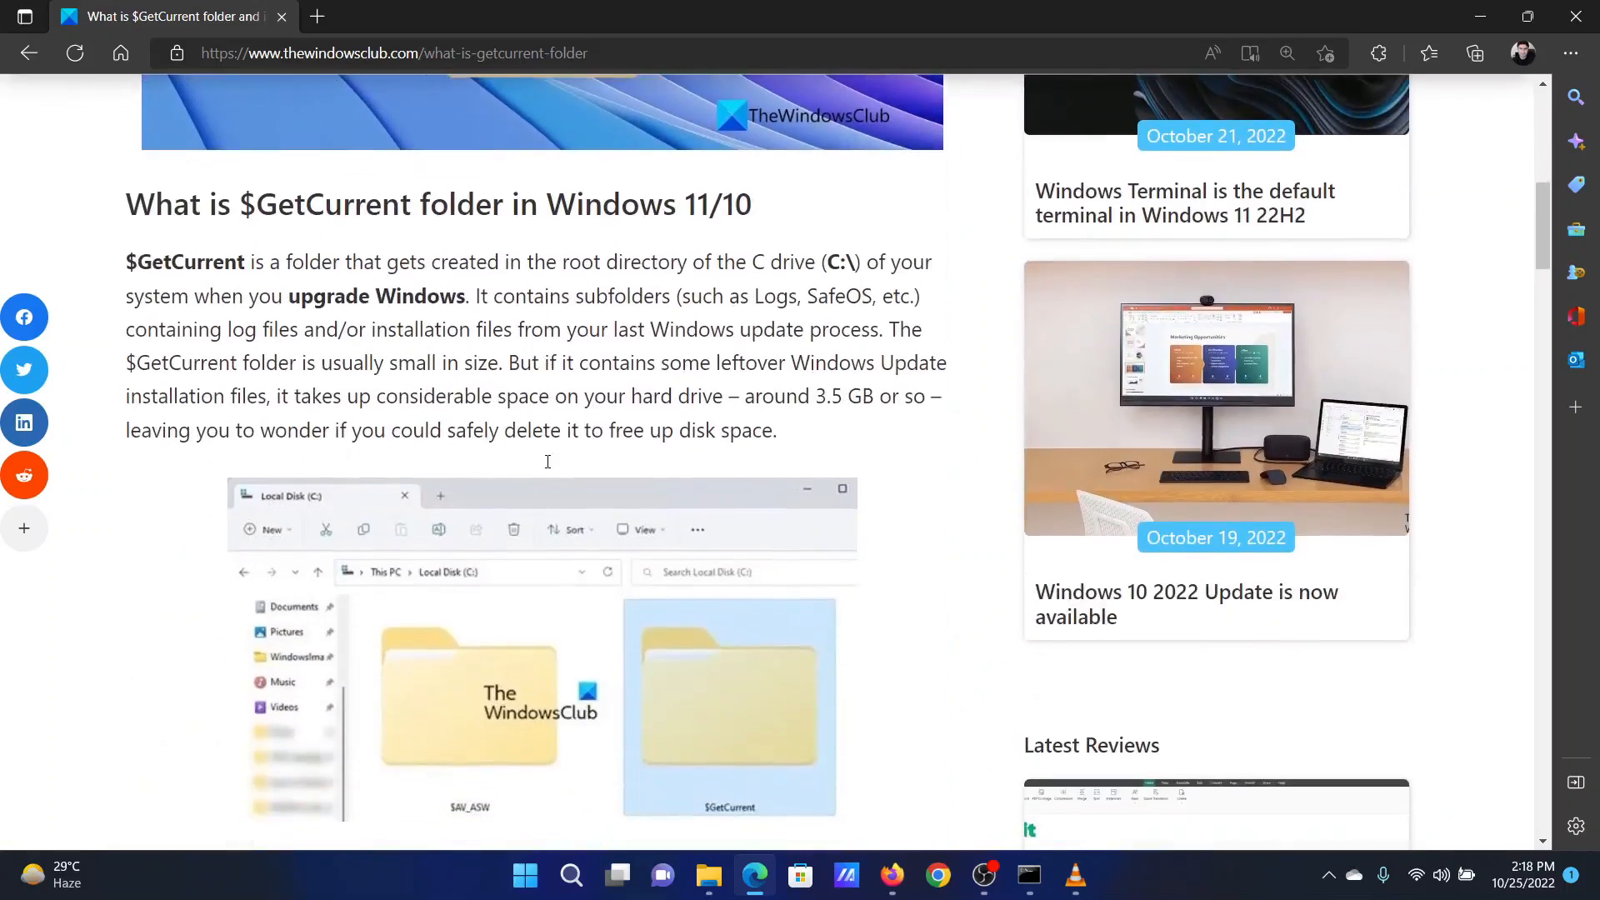
pyautogui.scroll(-3)
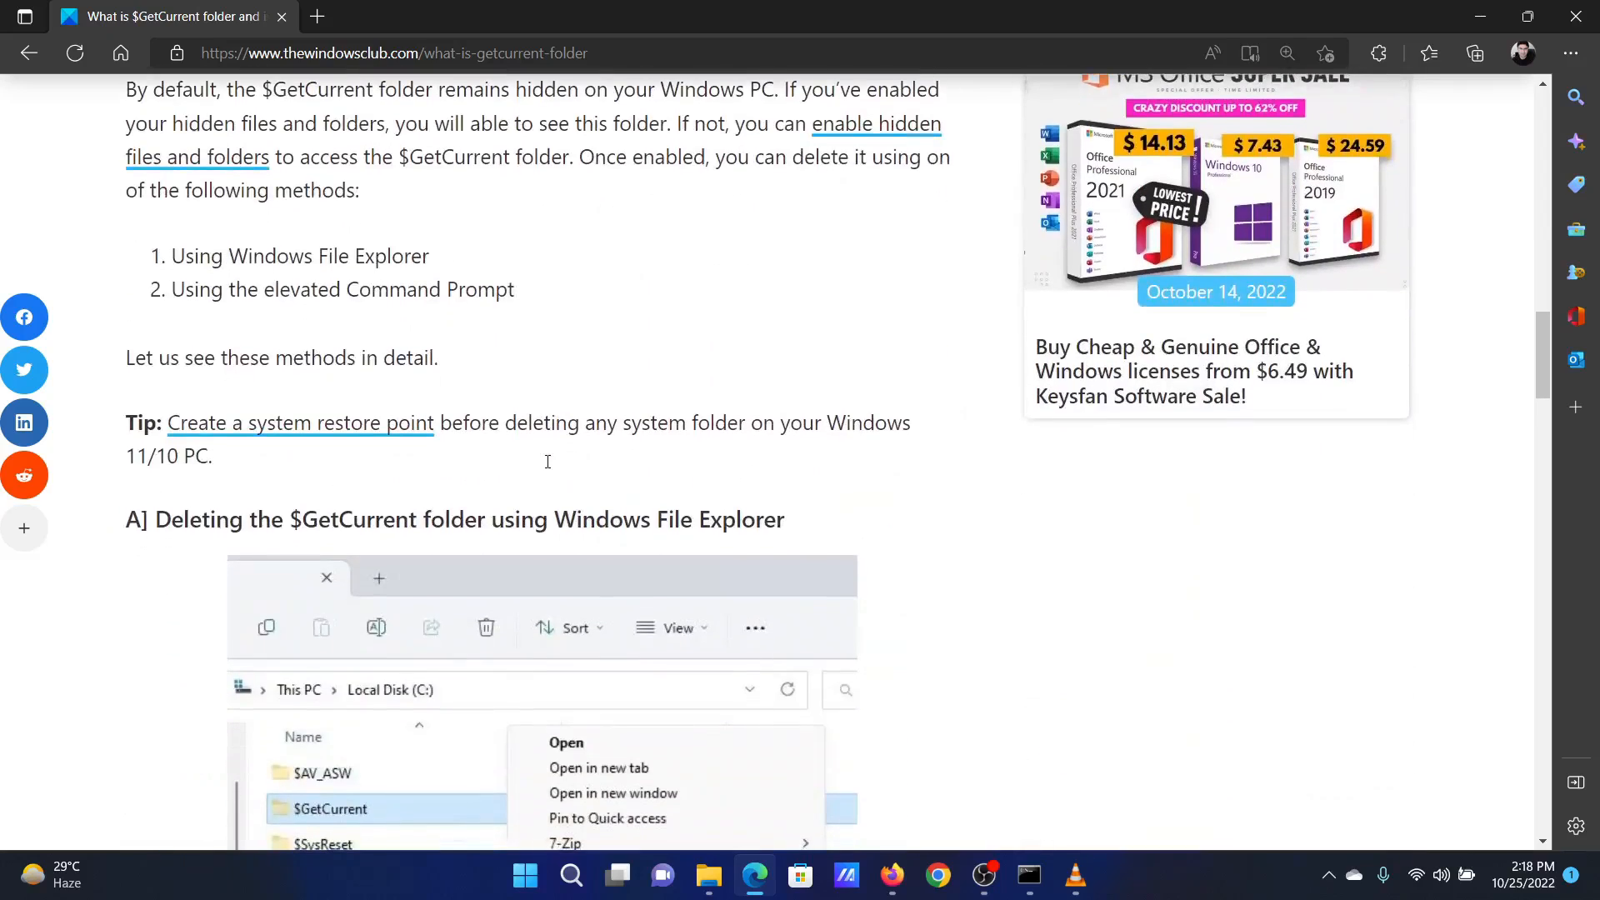
pyautogui.moveTo(529, 297)
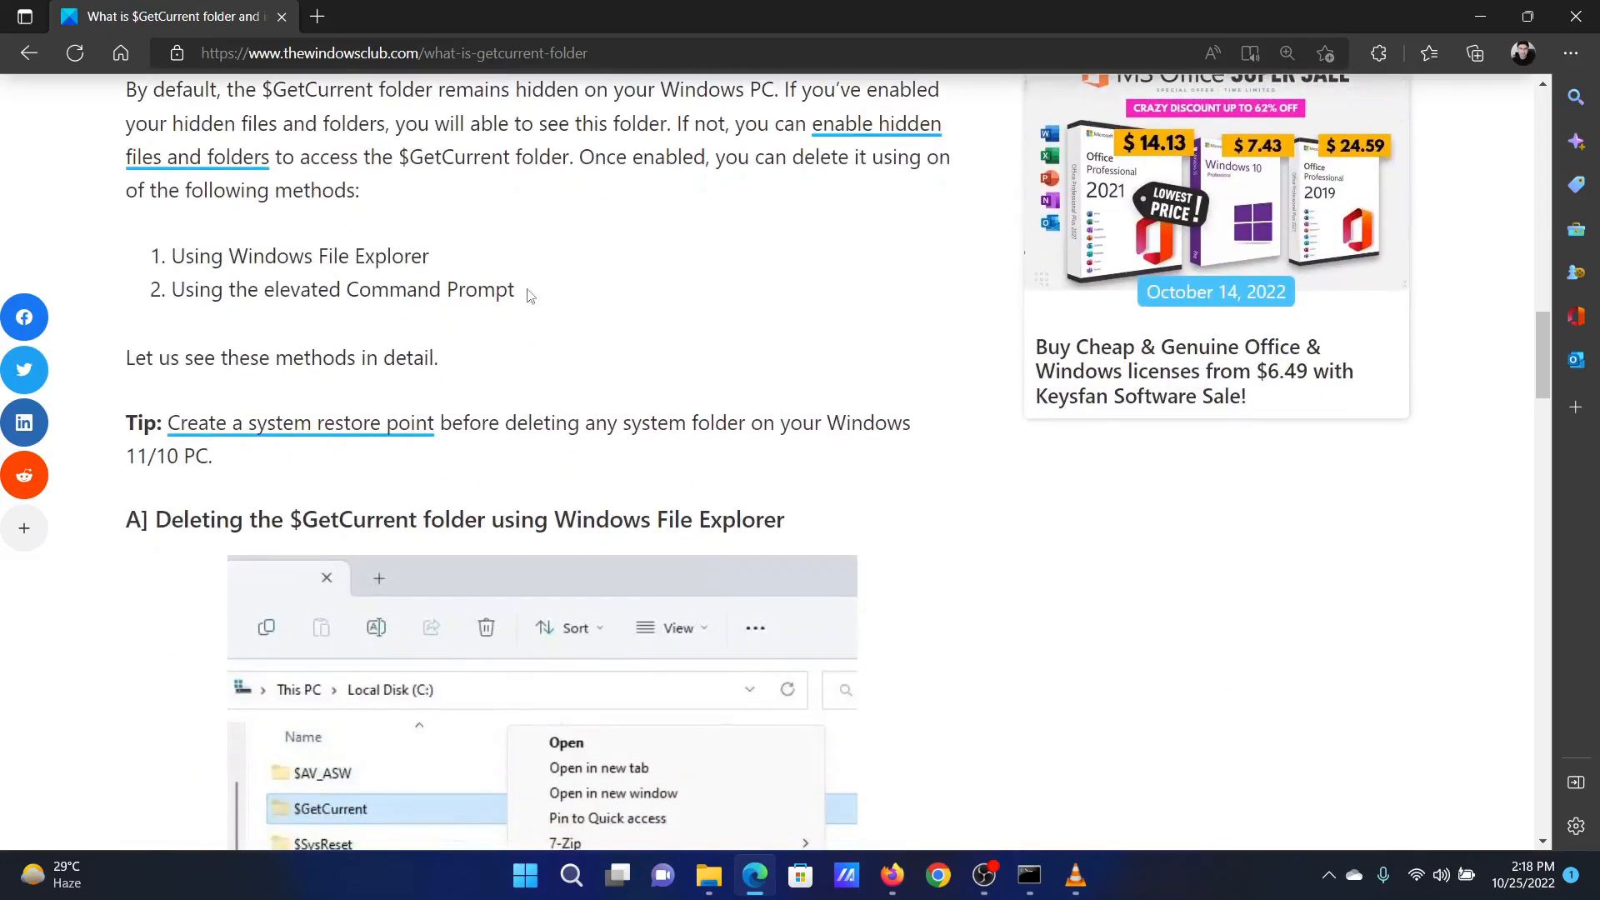
pyautogui.scroll(-3)
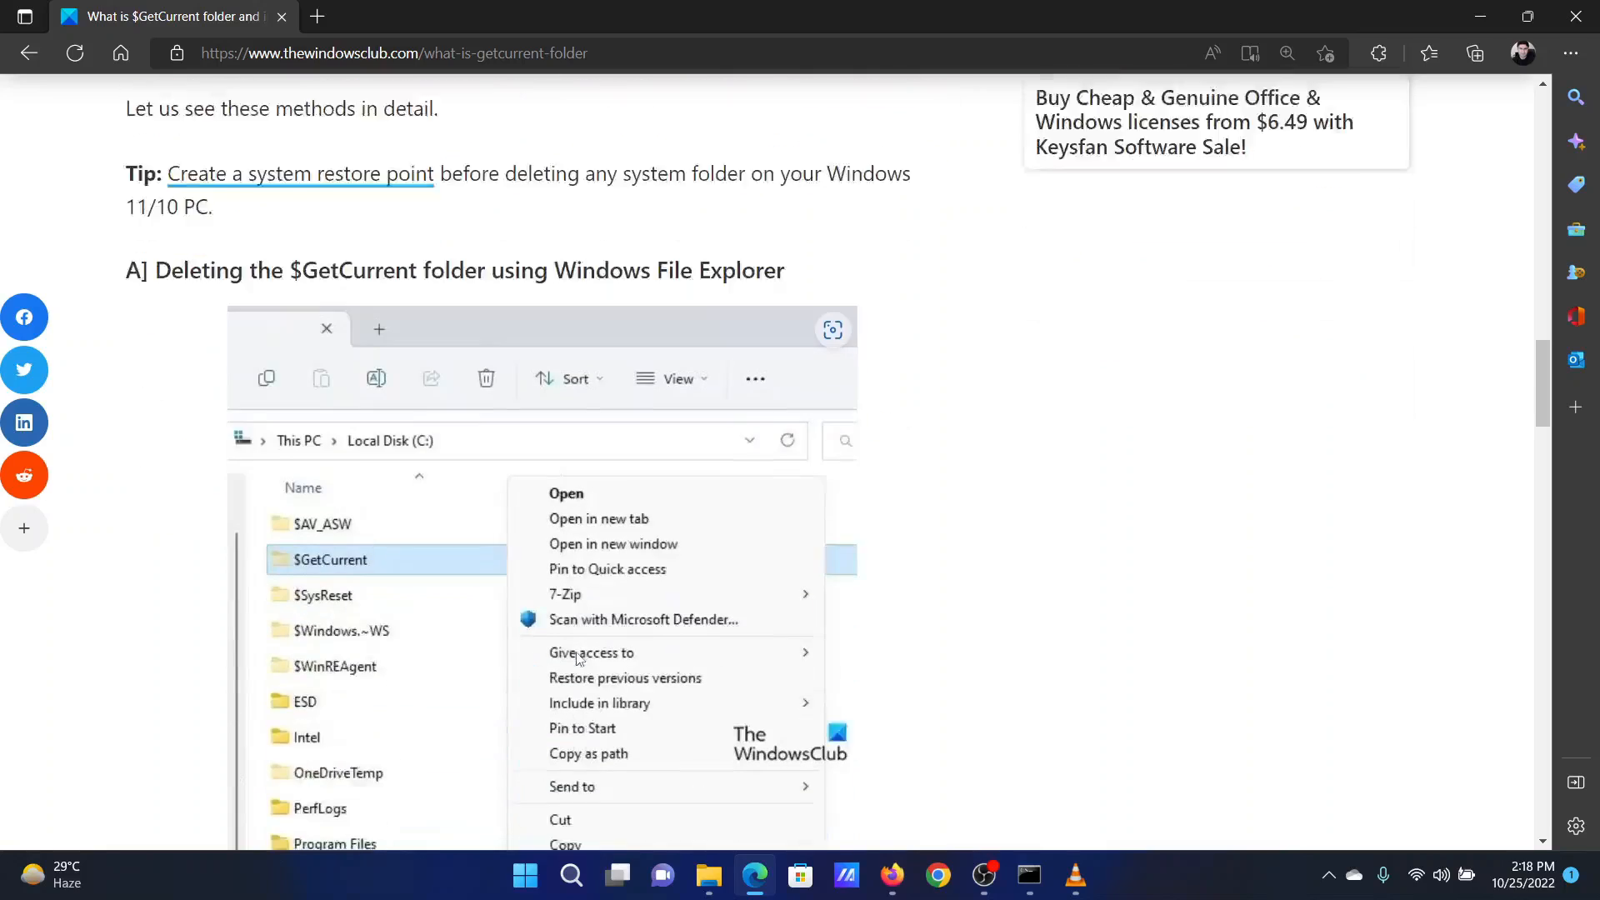
pyautogui.scroll(-3)
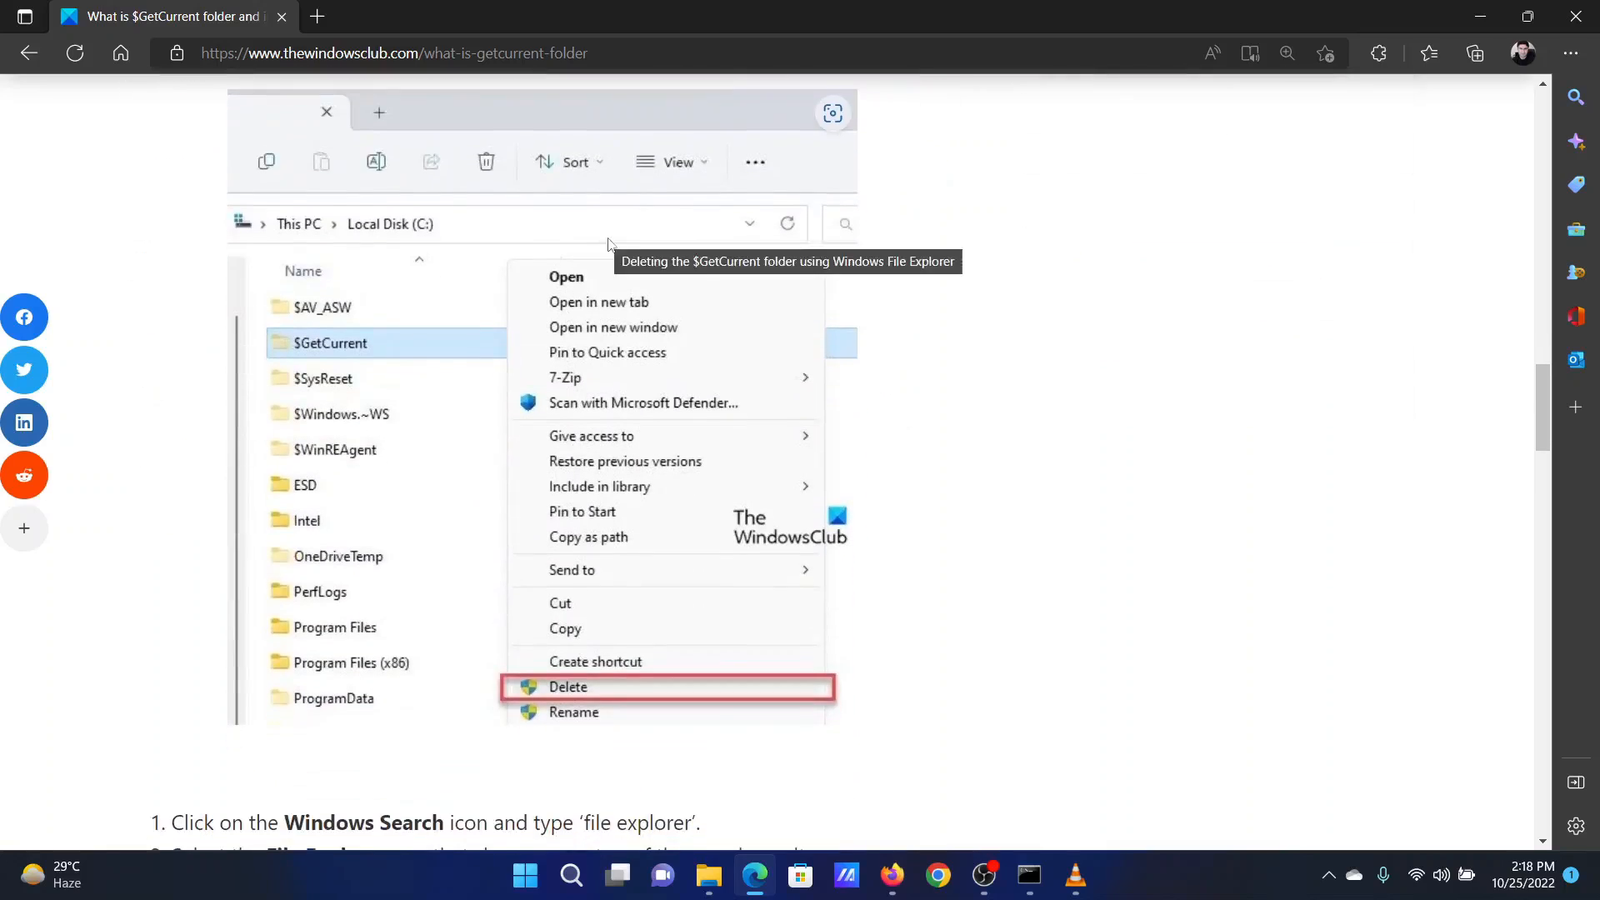
pyautogui.moveTo(654, 294)
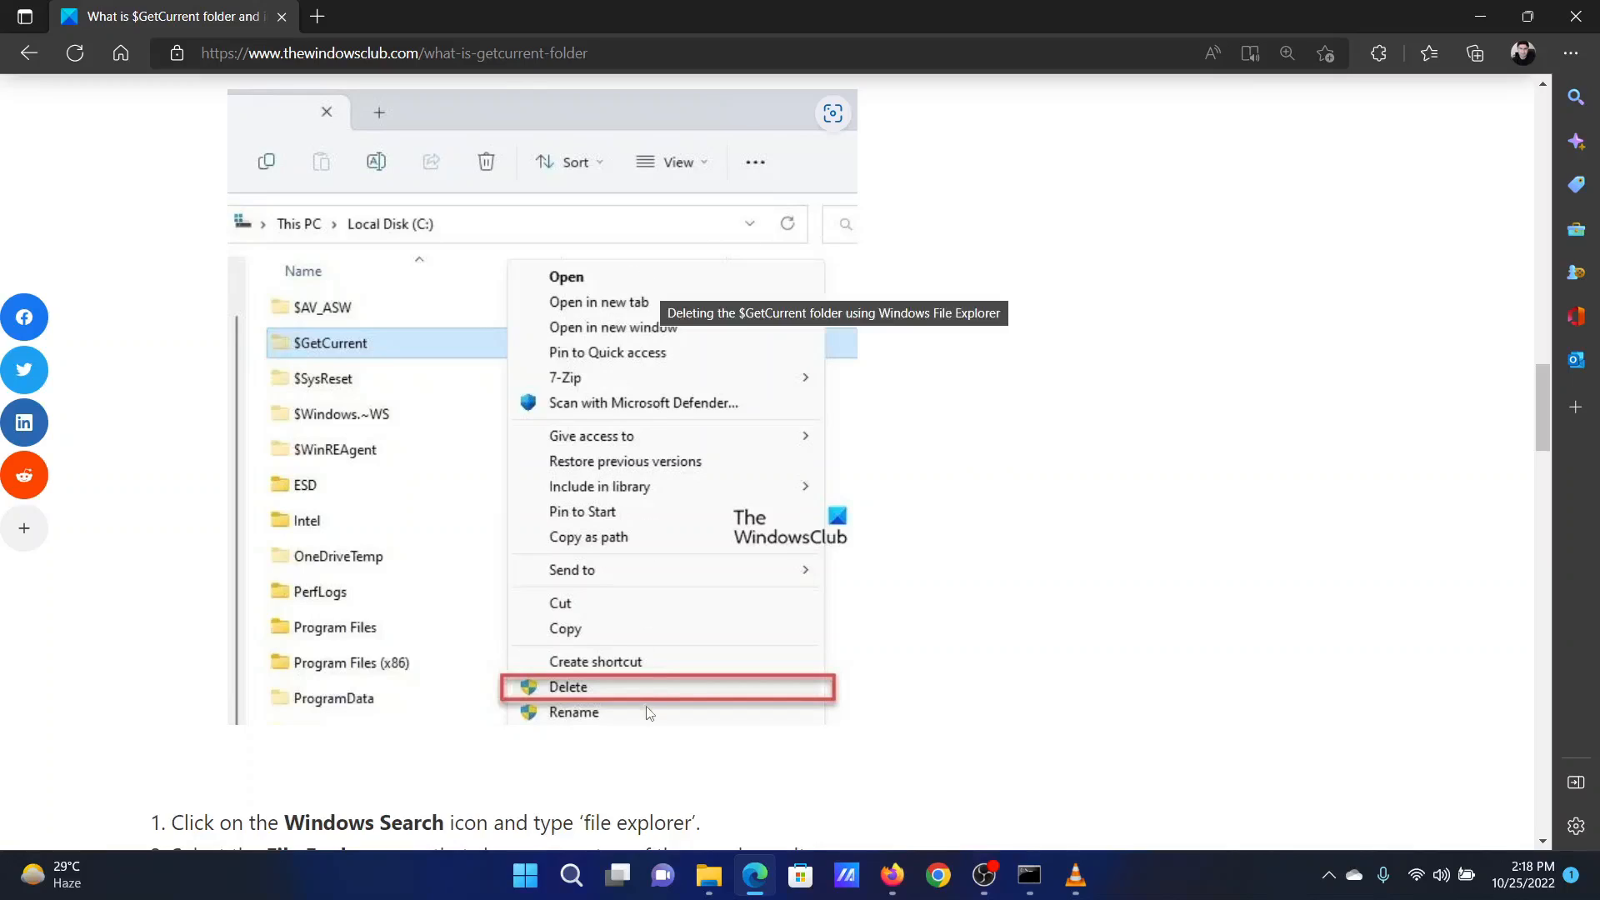
pyautogui.scroll(-3)
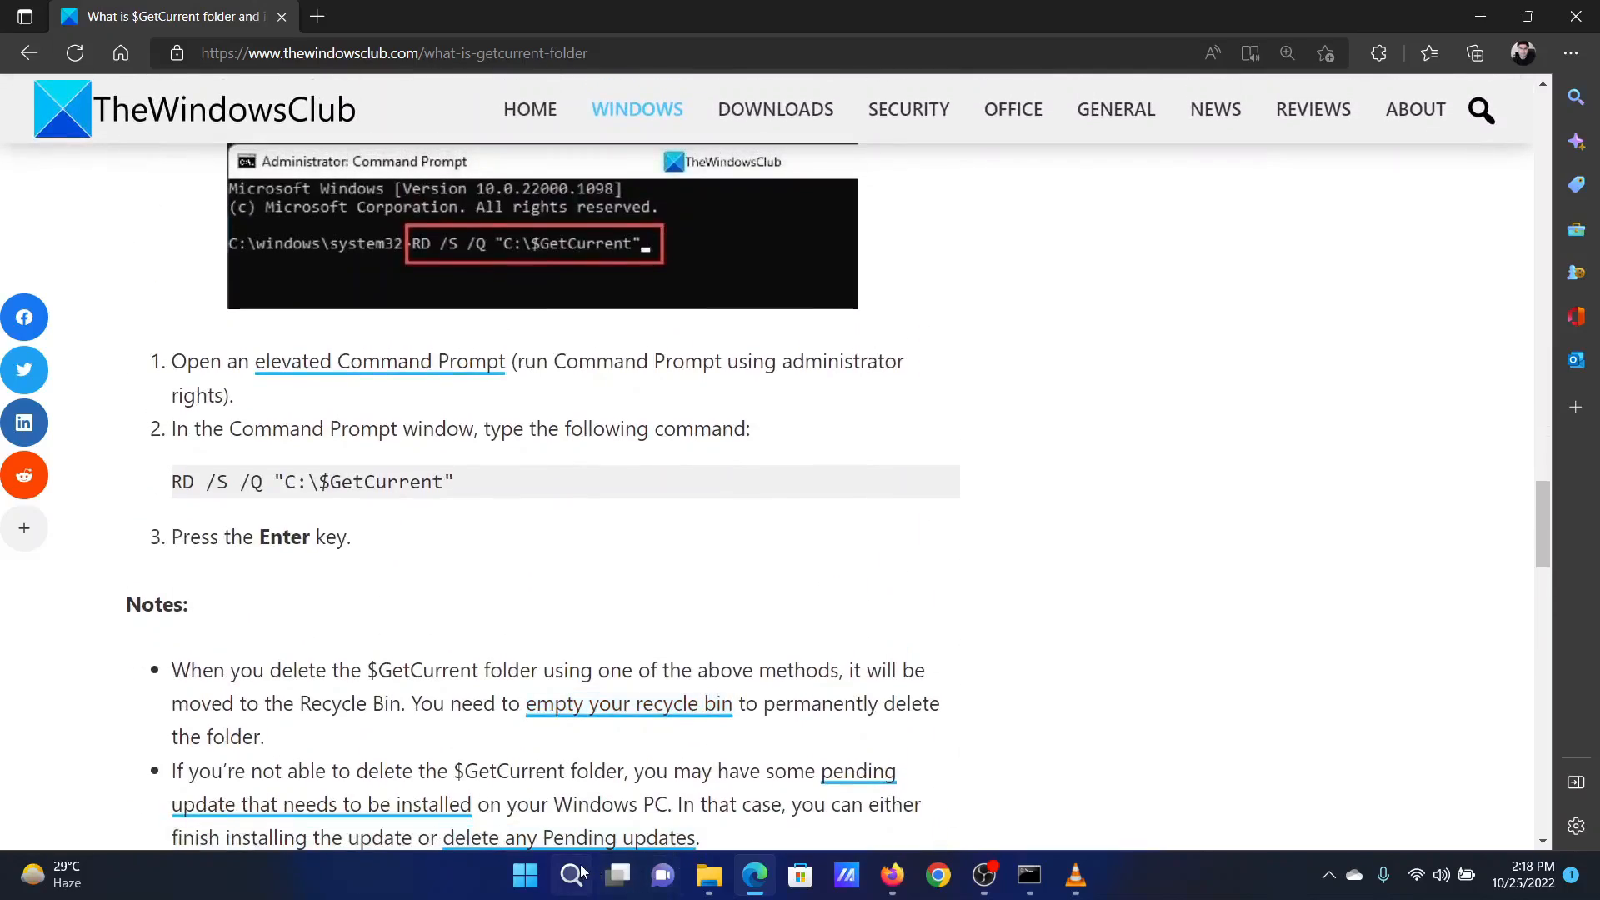
# - Search 'comm' from the taskbar and launch Command Prompt as administrator
pyautogui.click(571, 875)
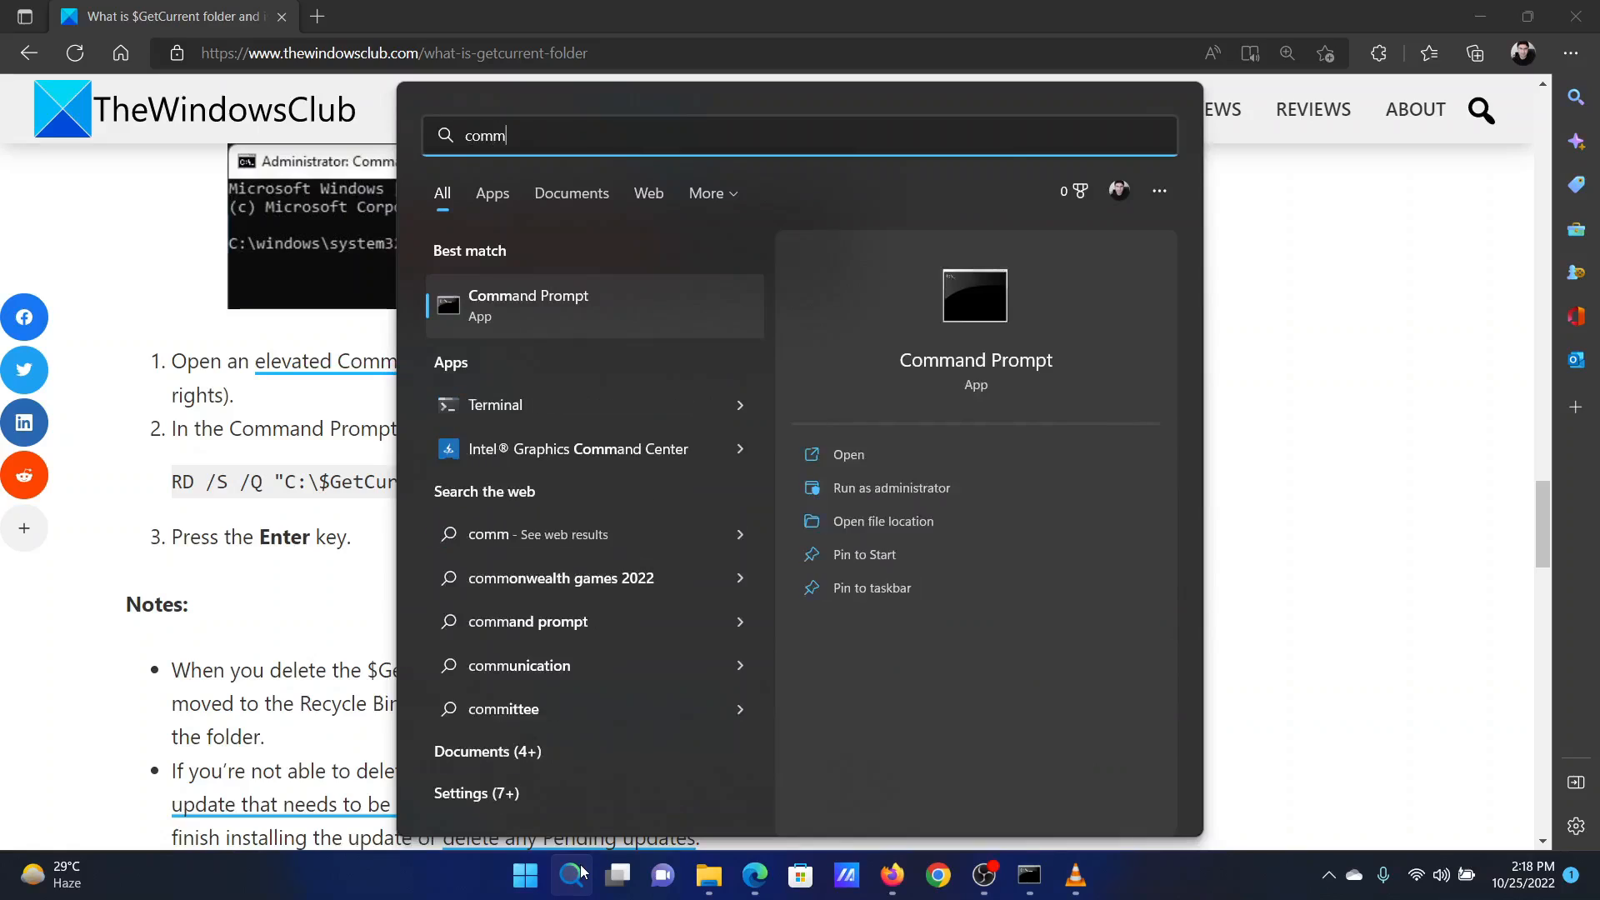
pyautogui.moveTo(1043, 797)
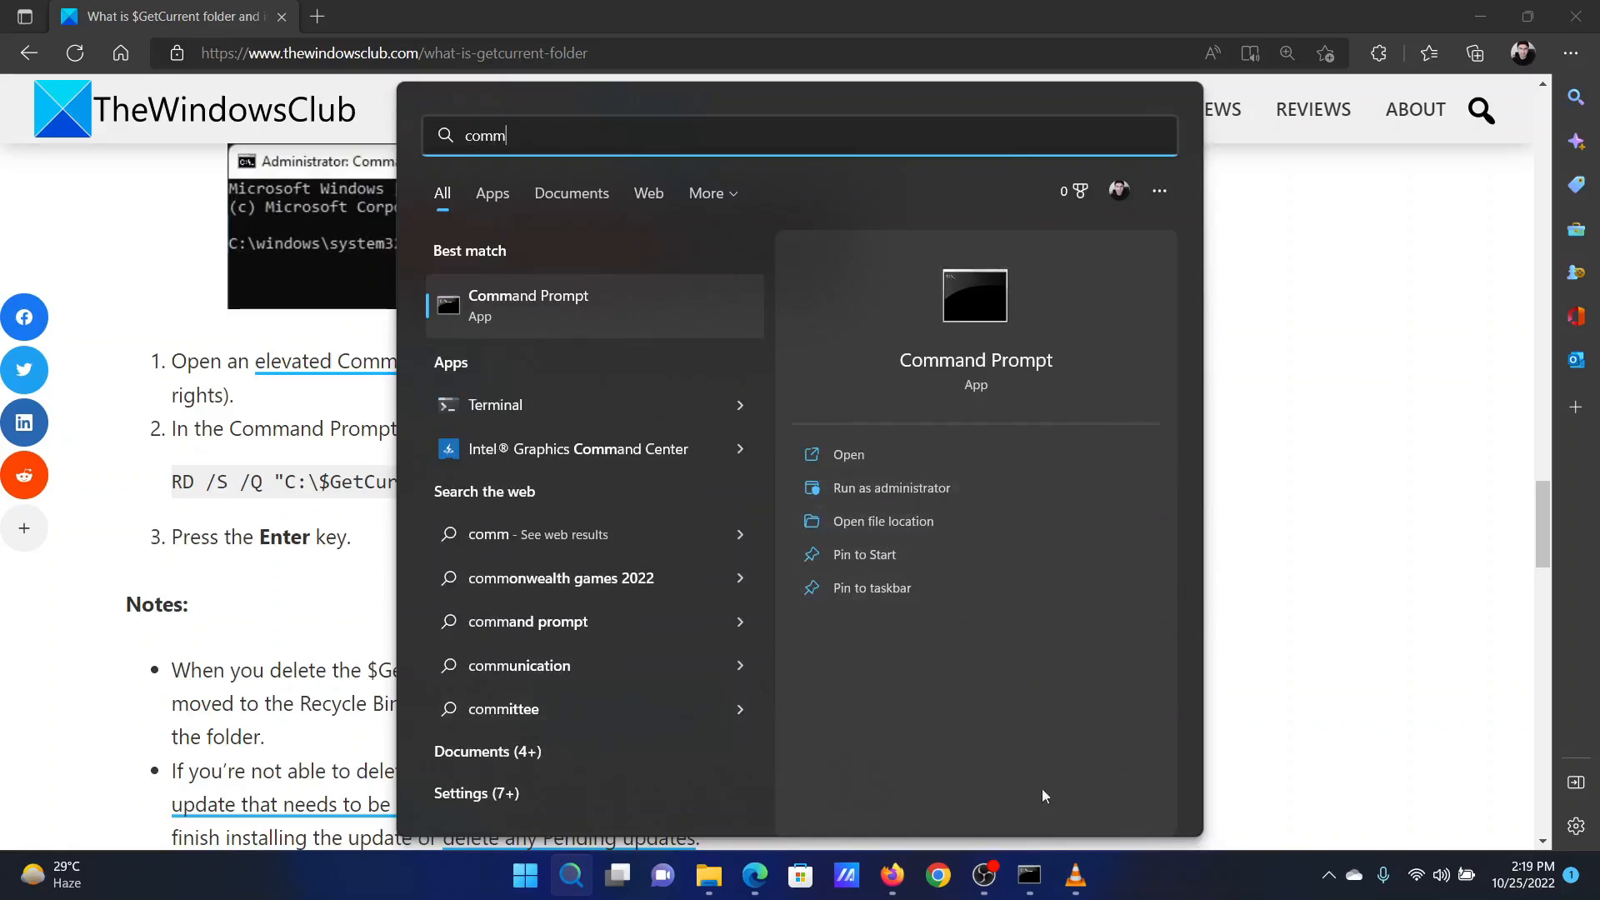
pyautogui.click(890, 489)
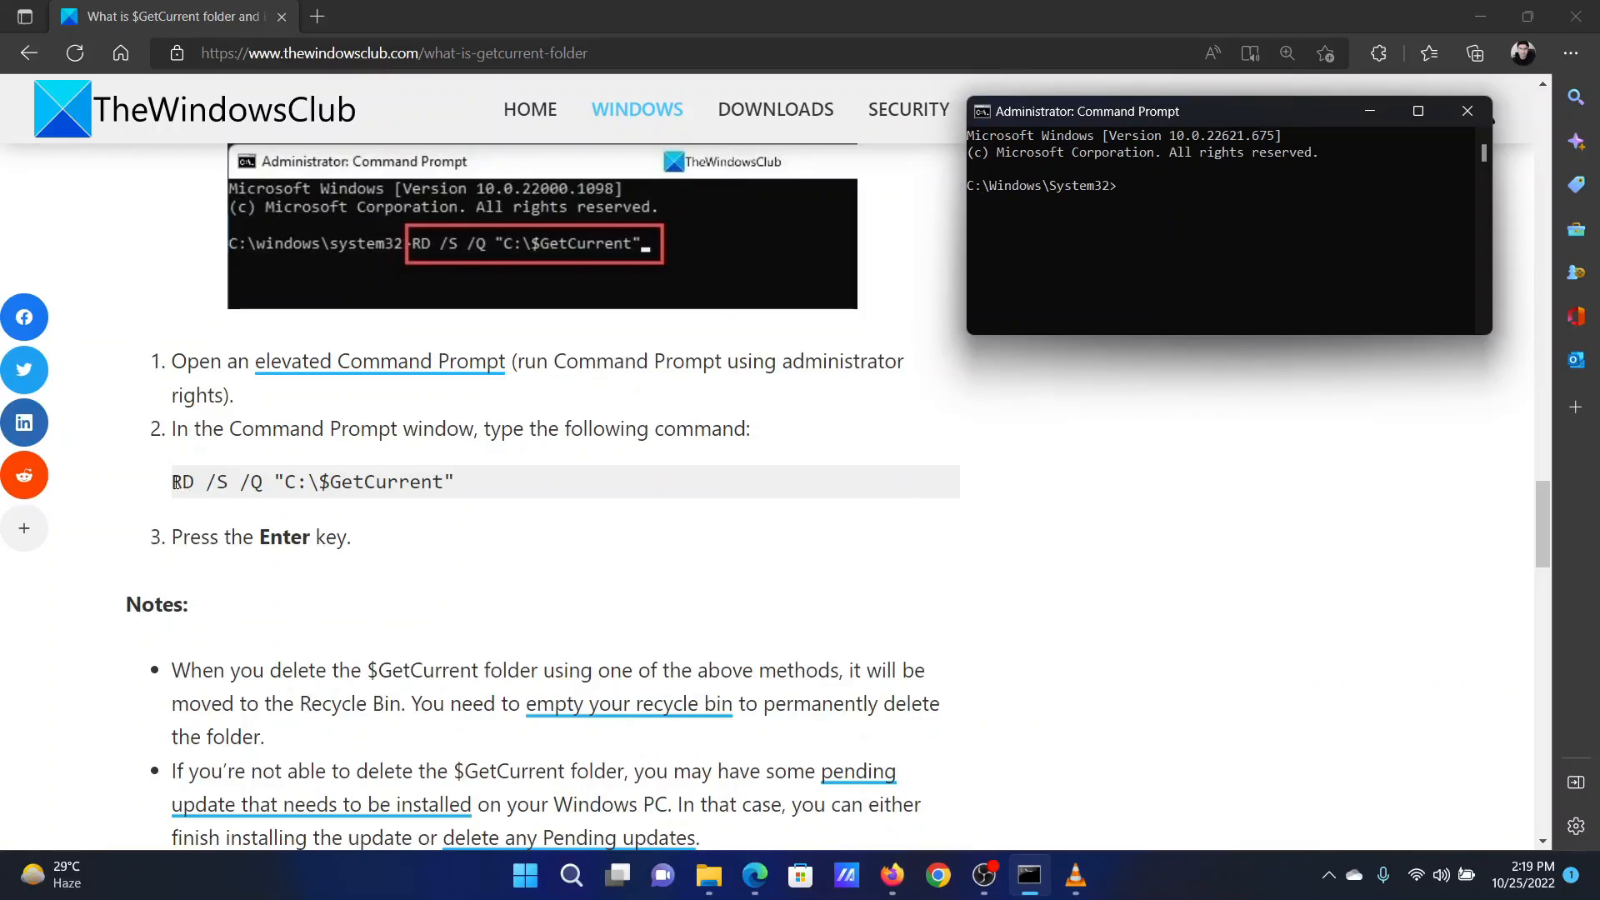
# - Copy the article's RD /S /Q $GetCurrent command, run it in the elevated console, then close the console
pyautogui.rightClick(306, 482)
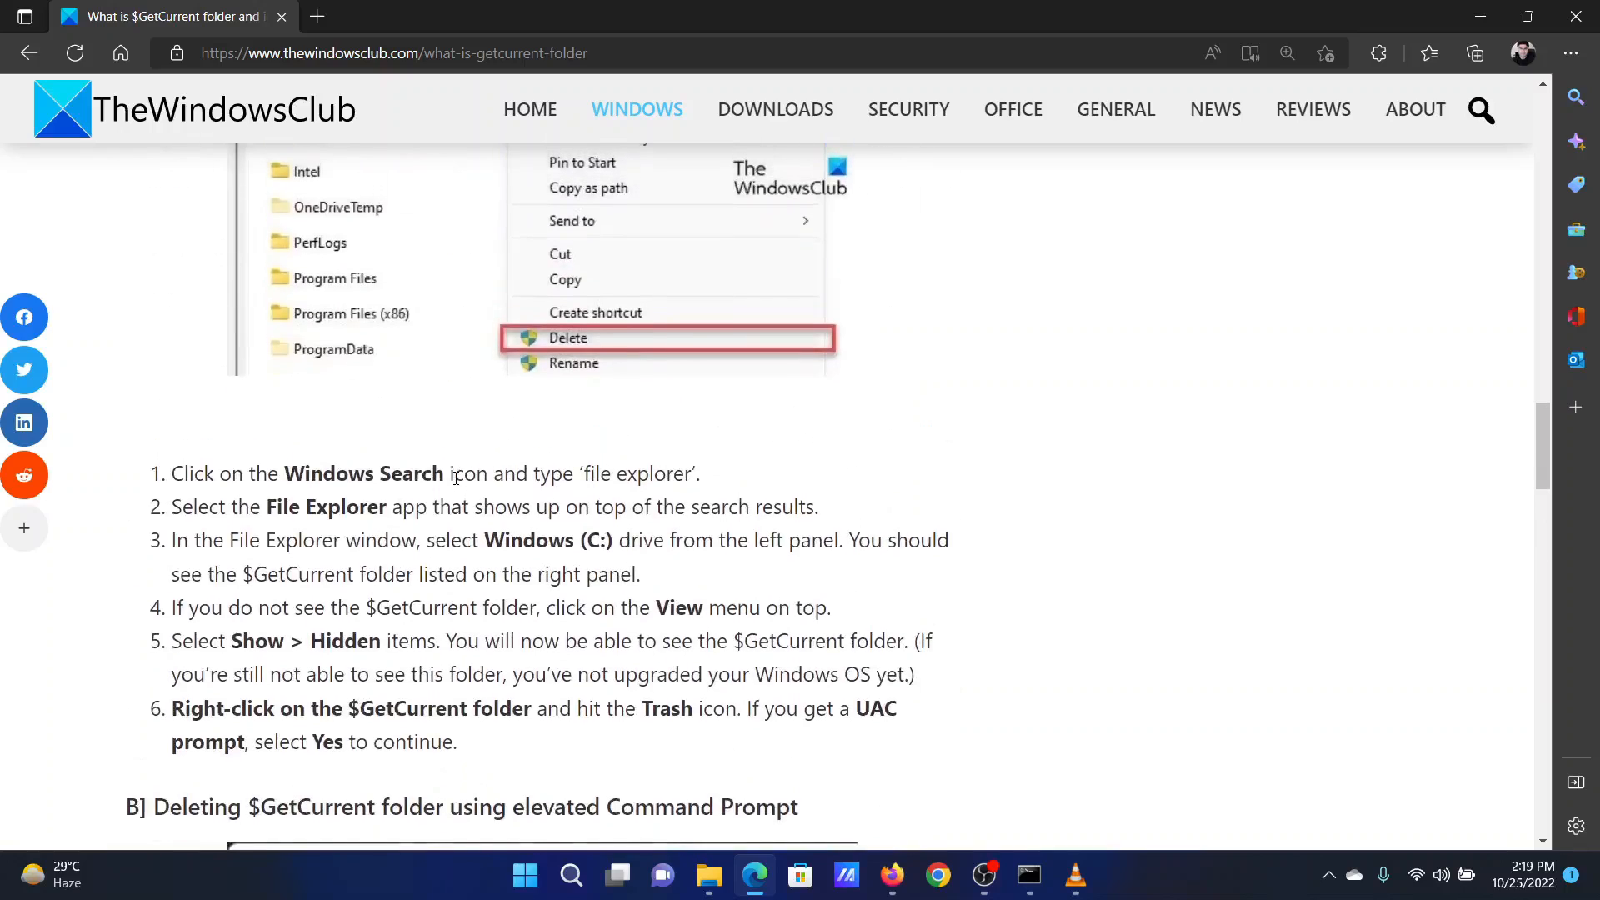
pyautogui.scroll(-3)
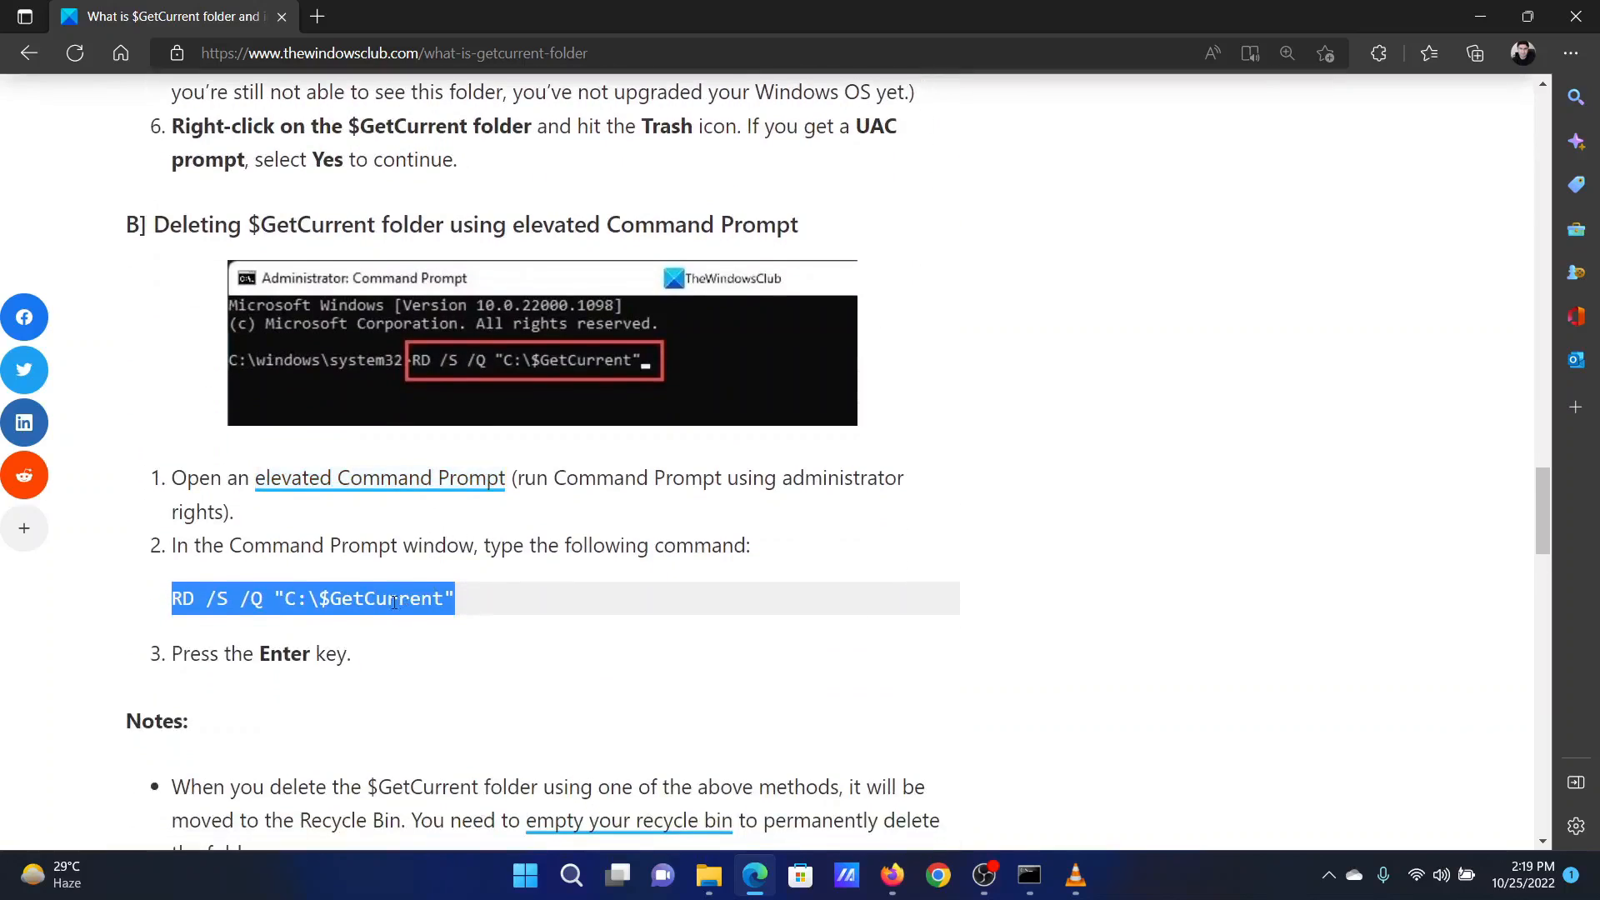
pyautogui.moveTo(976, 778)
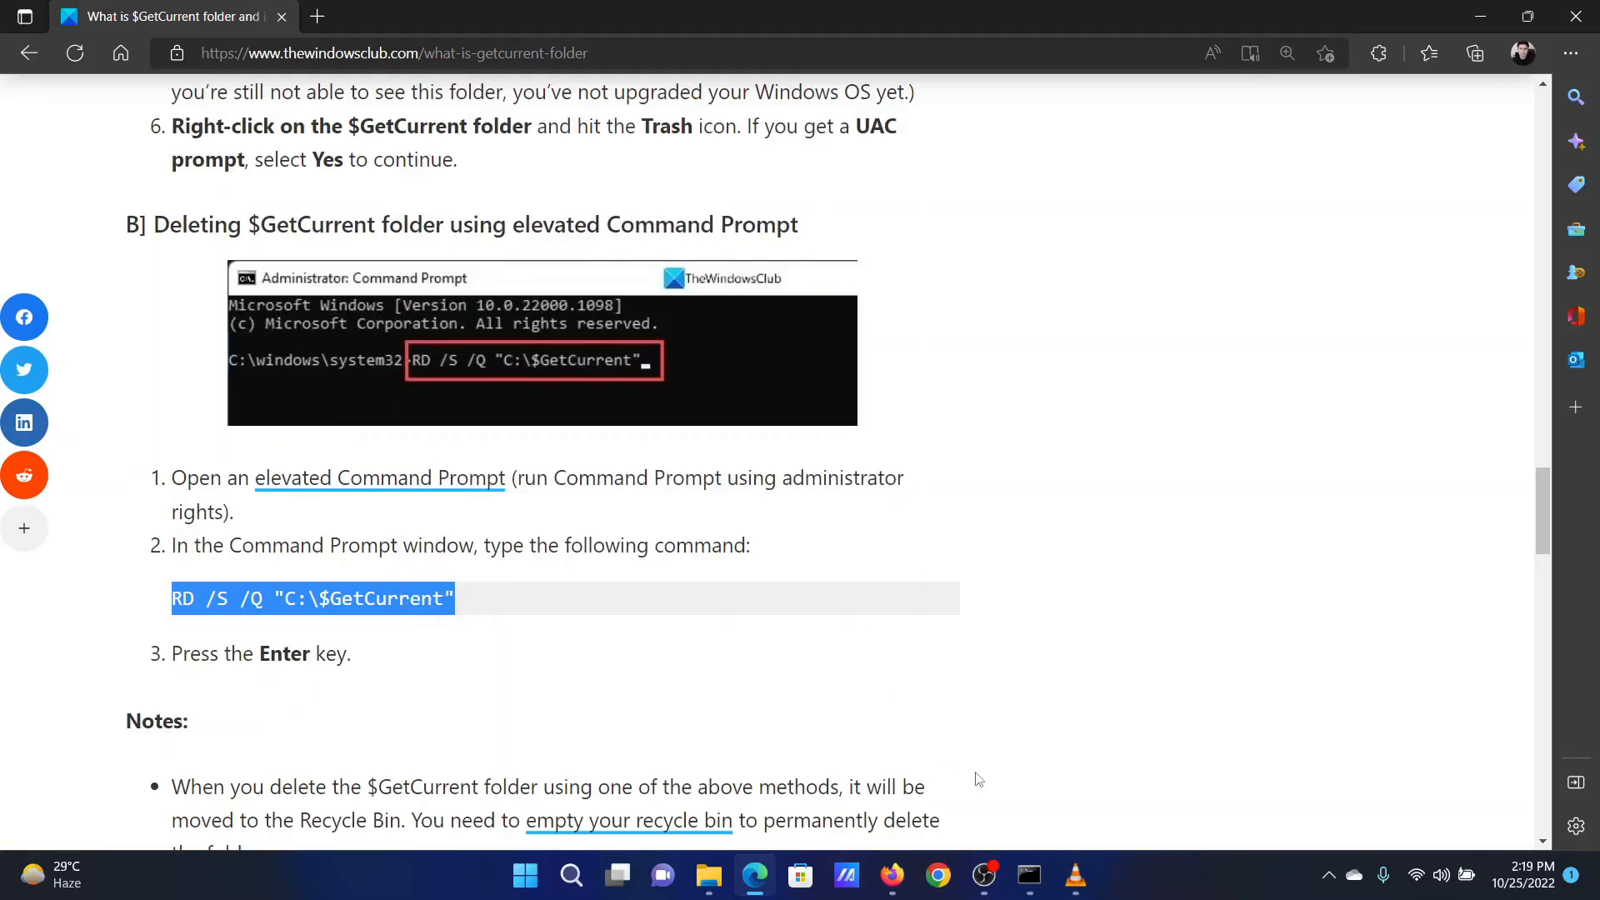
pyautogui.click(1028, 875)
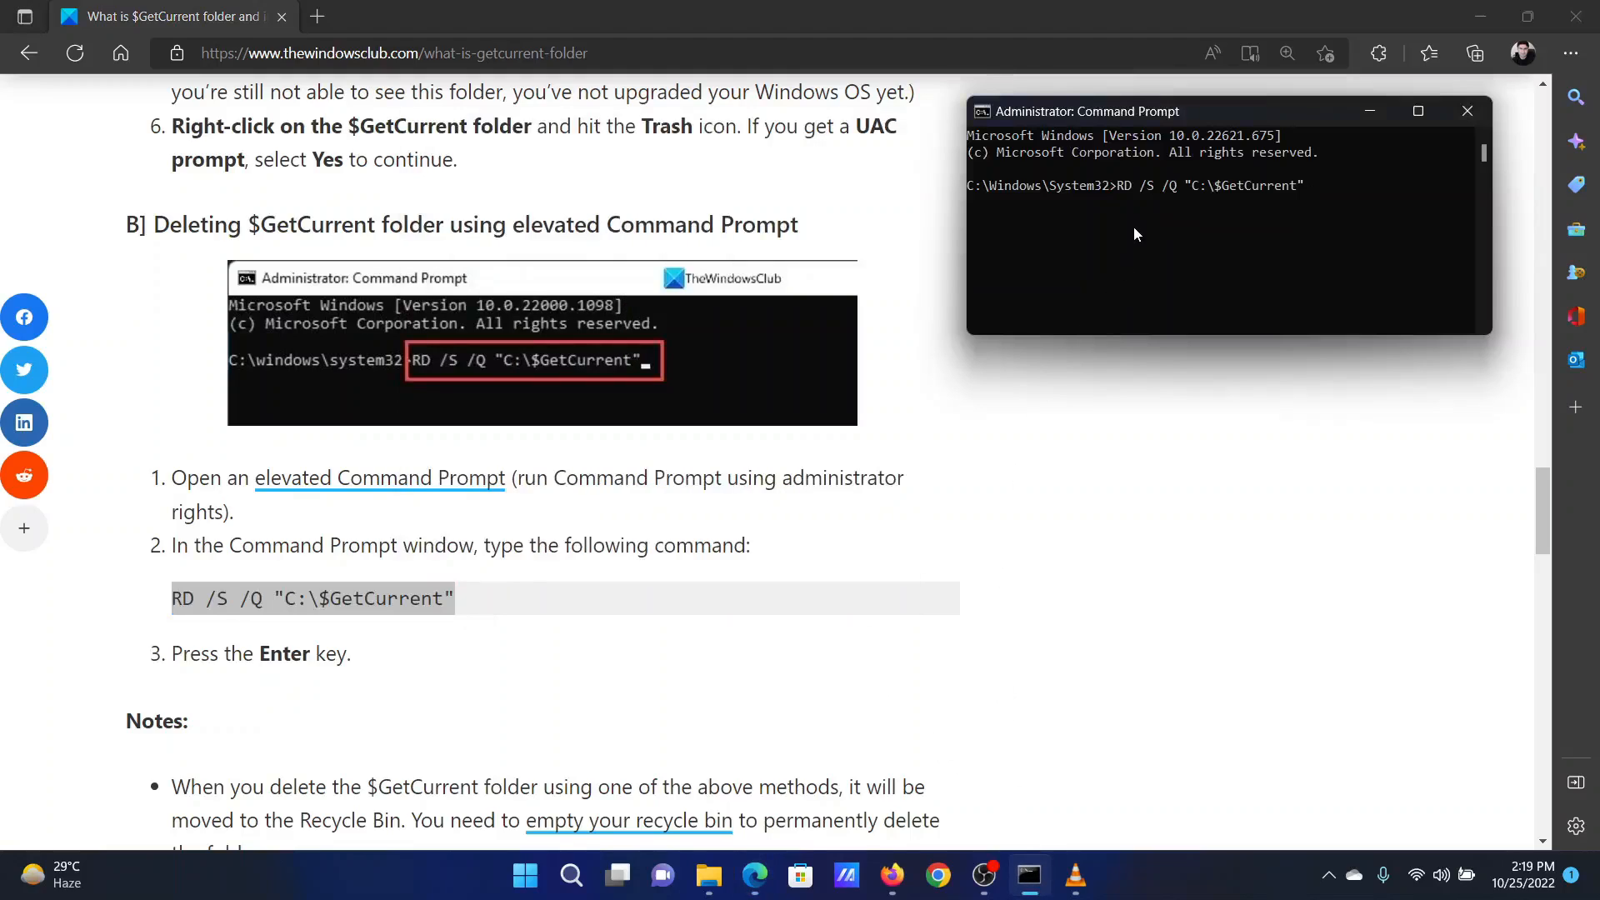
pyautogui.press('Return')
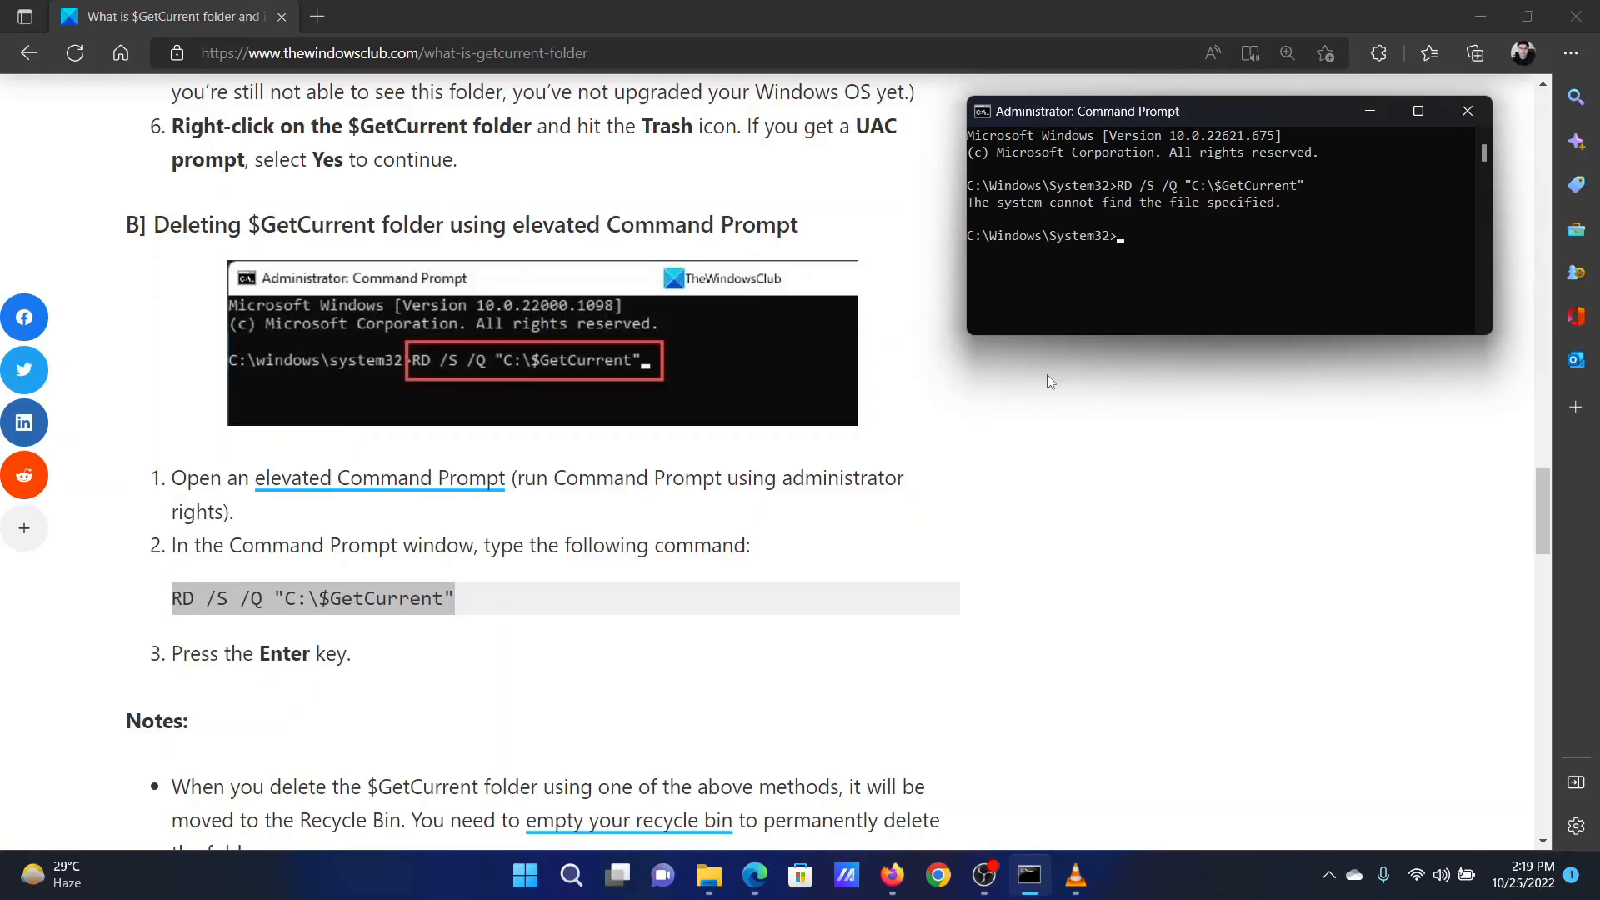
pyautogui.click(1467, 110)
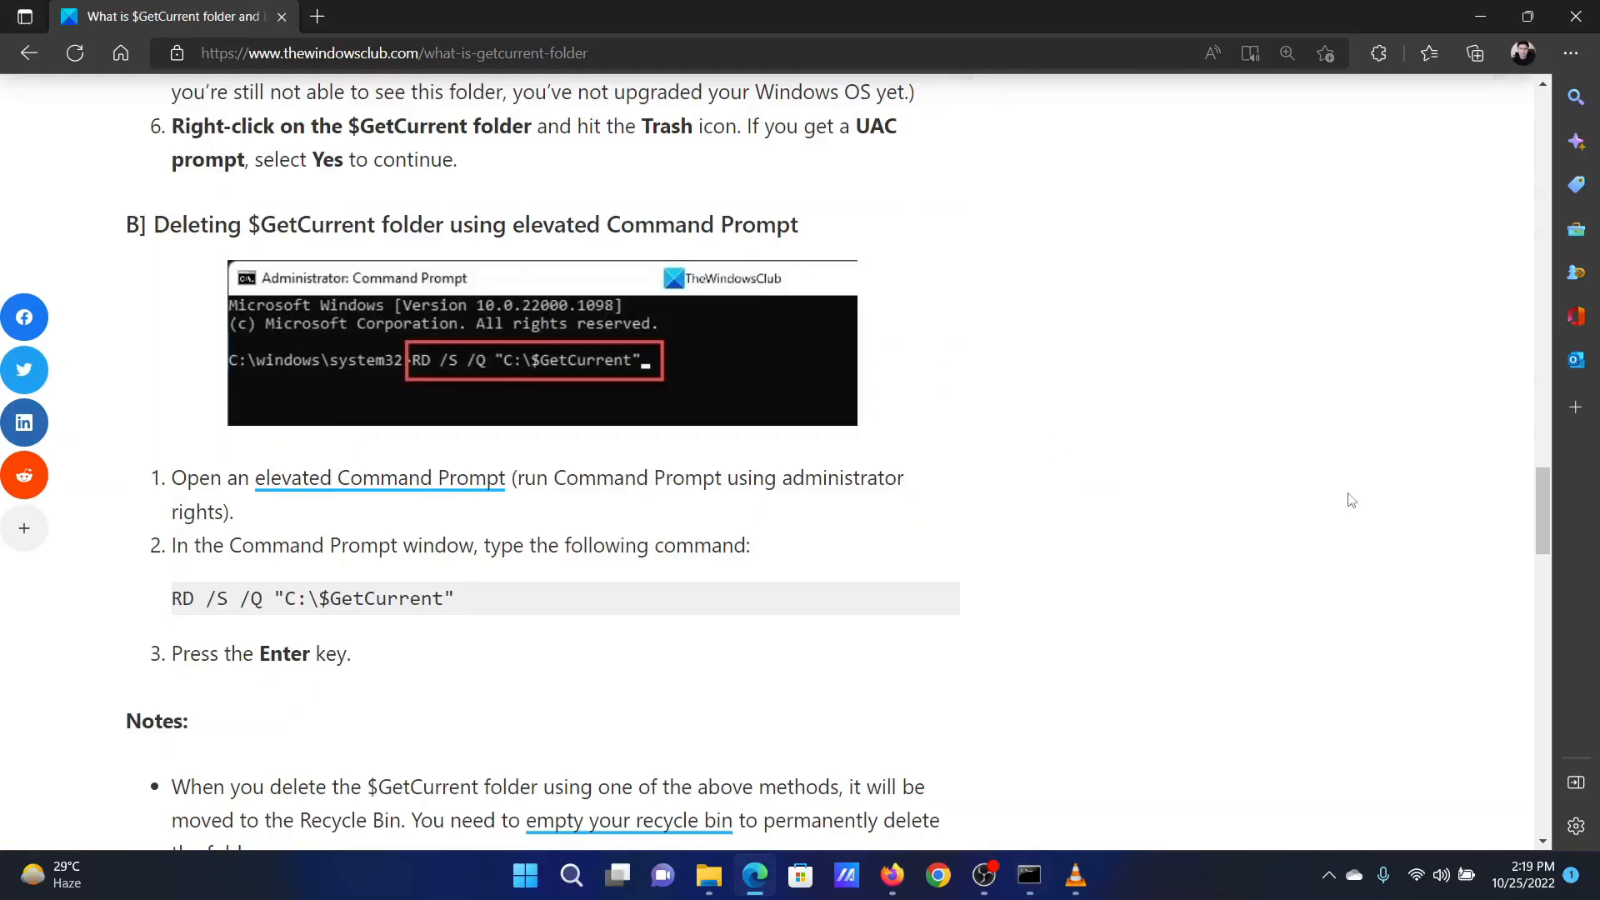
pyautogui.scroll(3)
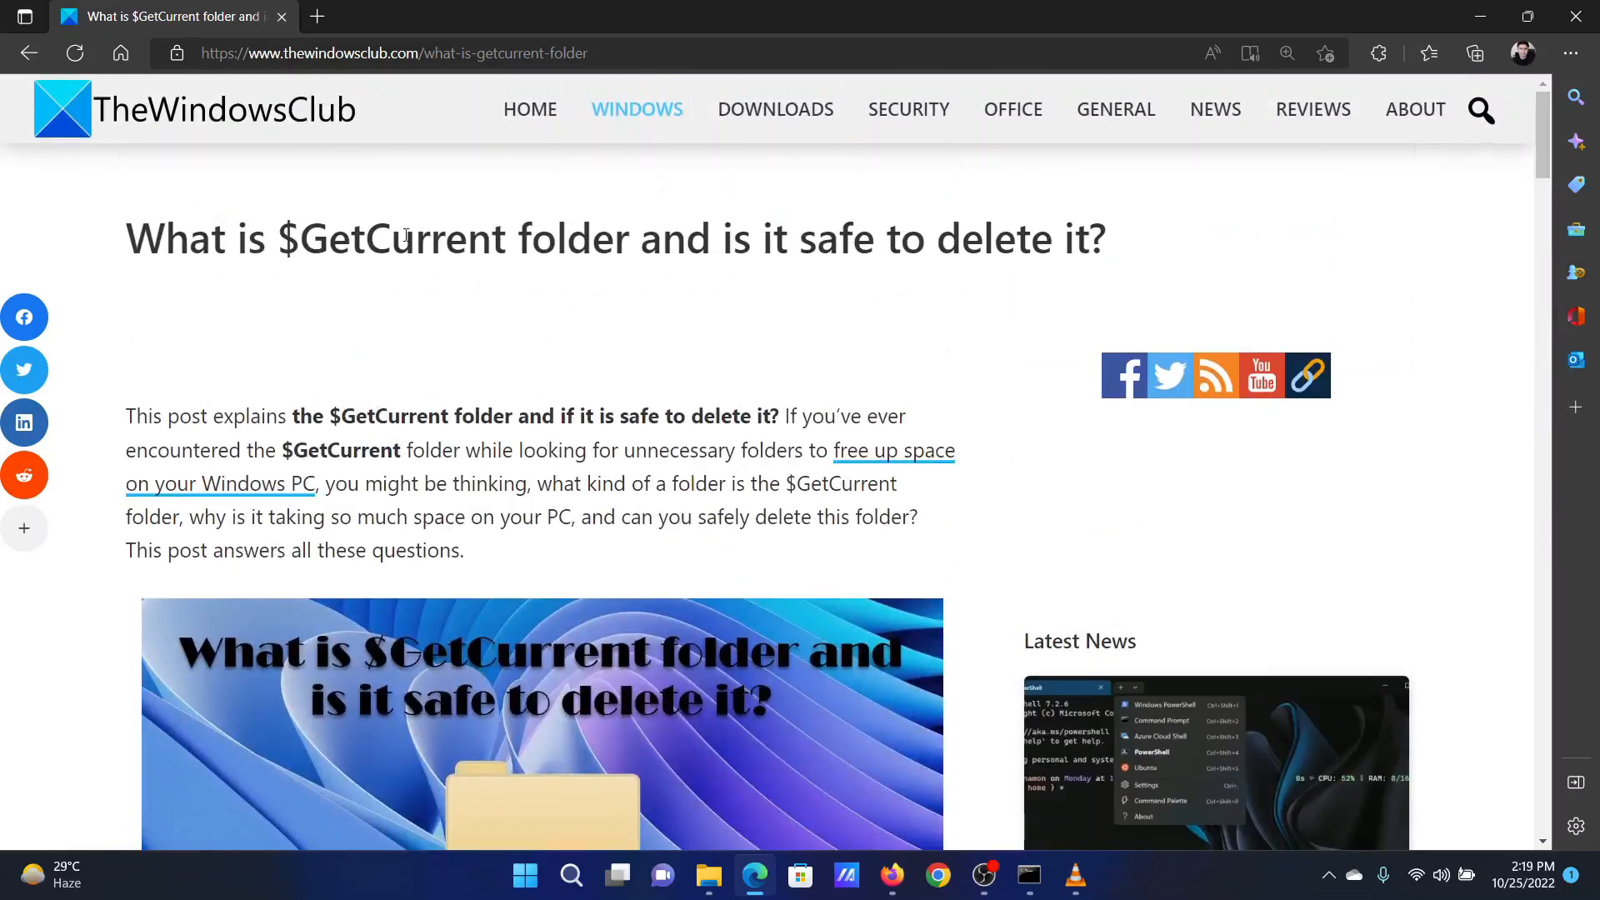